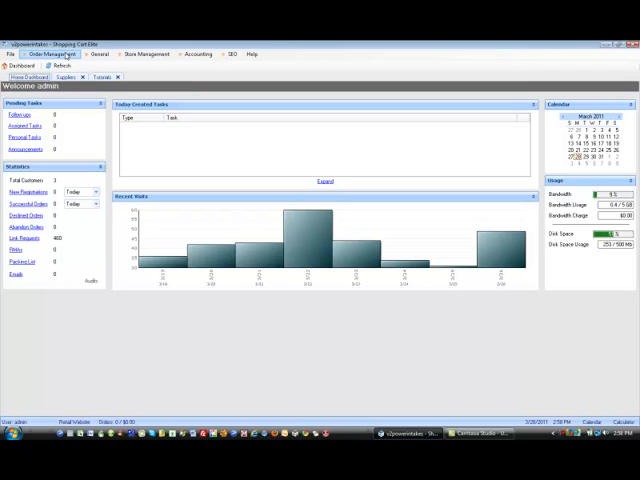
# Step: Open the Suppliers list under Order Management to show the FedEx supplier record
pyautogui.click(52, 54)
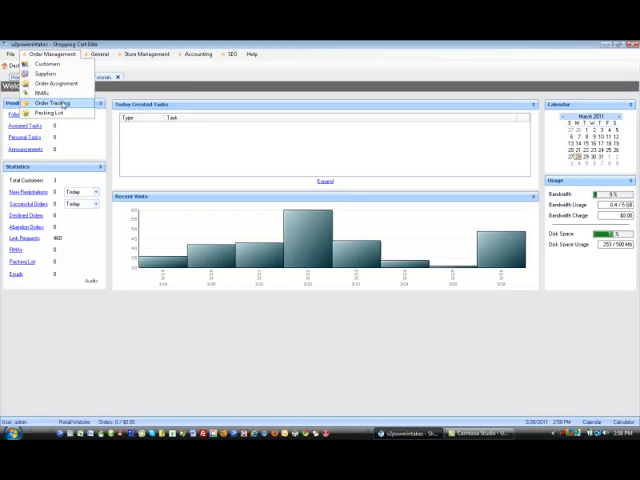
pyautogui.click(47, 63)
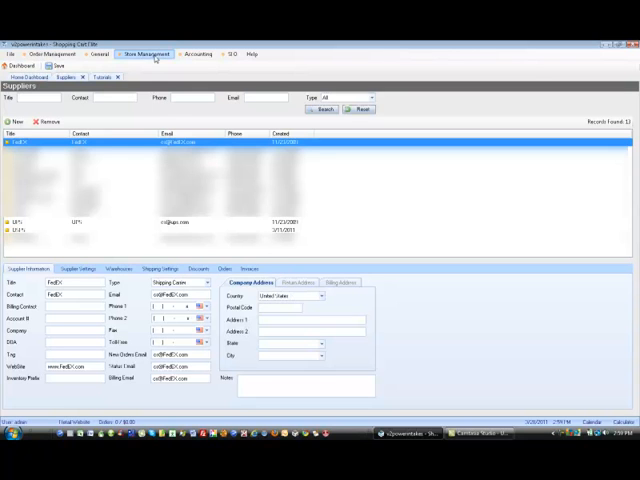
# Step: Open Store Management Settings and show the Backoffice company details and weekly hours
pyautogui.click(145, 53)
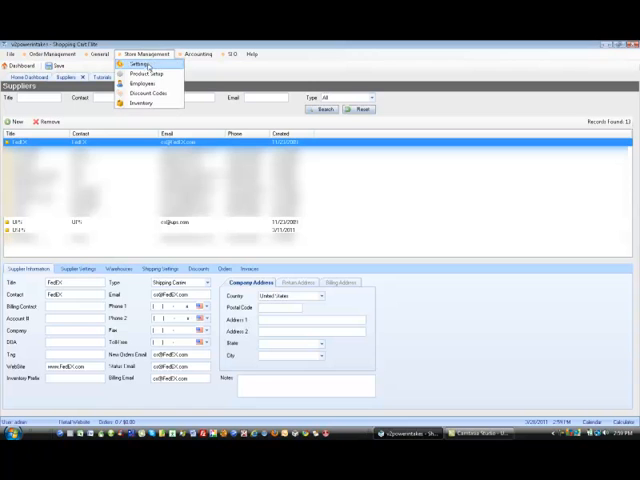
pyautogui.click(138, 64)
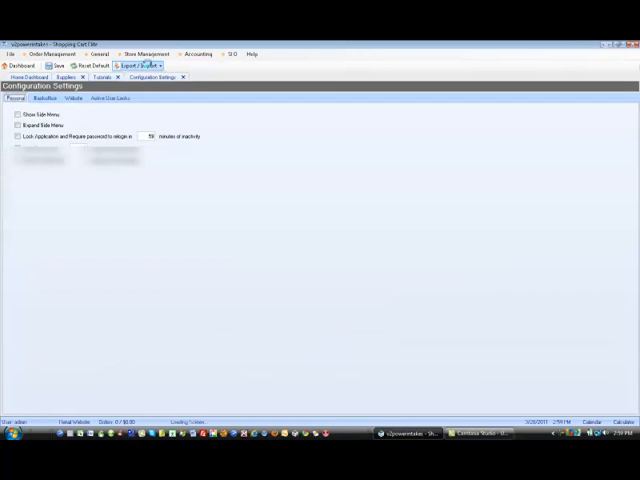
pyautogui.click(48, 98)
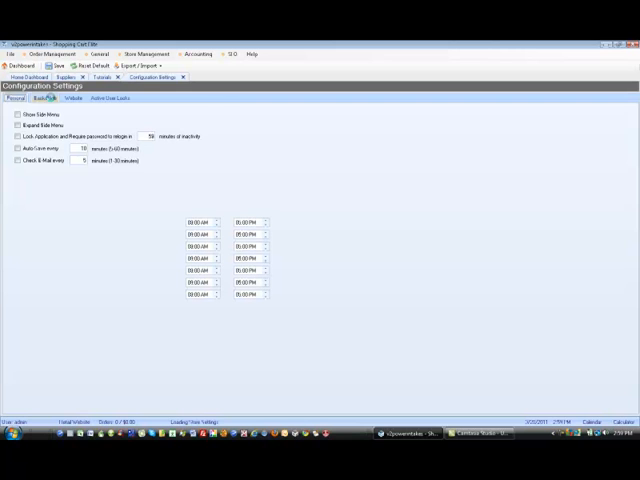
pyautogui.click(45, 98)
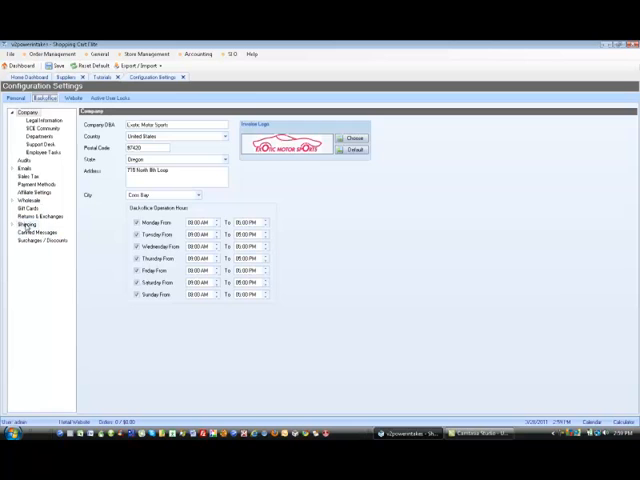
# Step: Expand the Shipping group and list the FedEx and UPS shipping providers
pyautogui.click(34, 232)
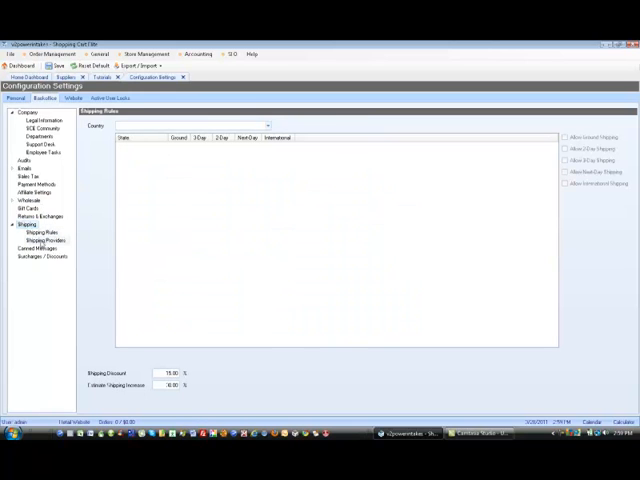
pyautogui.click(43, 240)
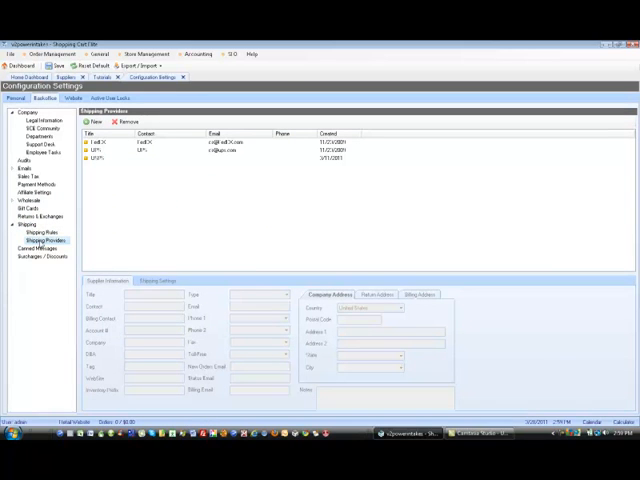
pyautogui.moveTo(108, 171)
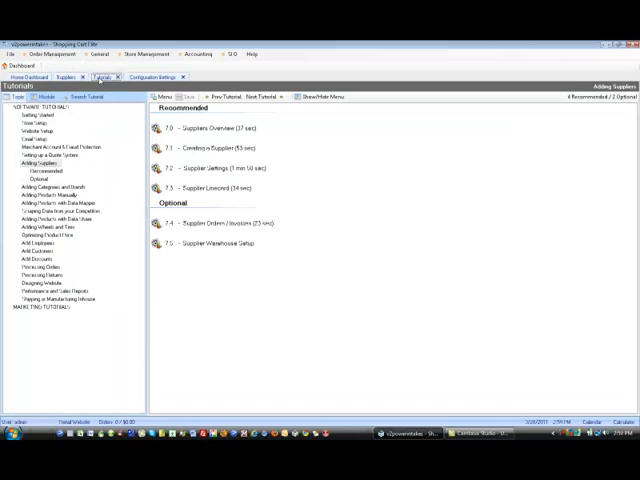
# Step: Open the Adding Suppliers topic in Tutorials to see recommended and optional videos
pyautogui.click(42, 163)
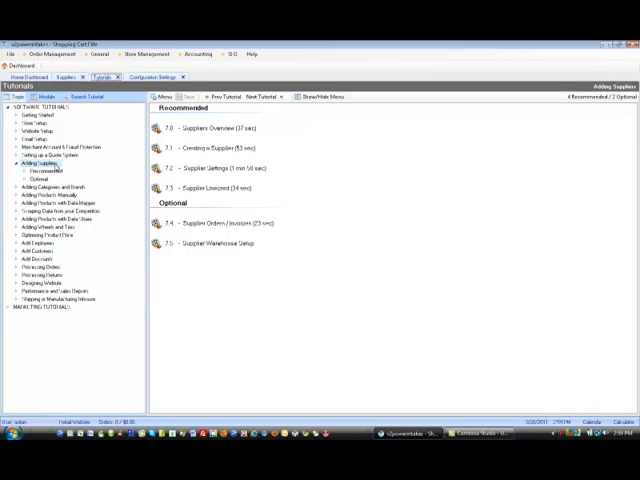